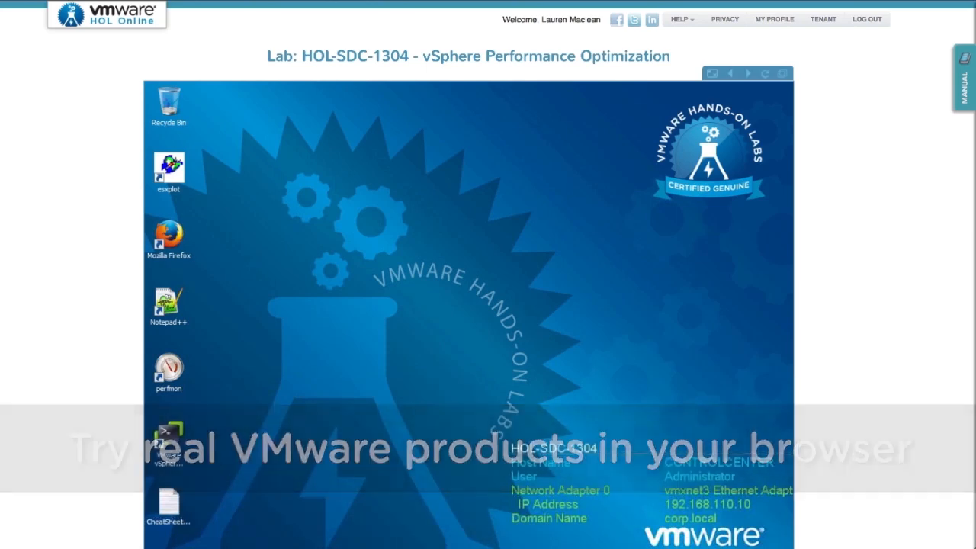
# Step: Open the lab manual and page through Module 1 overview, Getting Started and On-Screen Keyboard
pyautogui.click(964, 76)
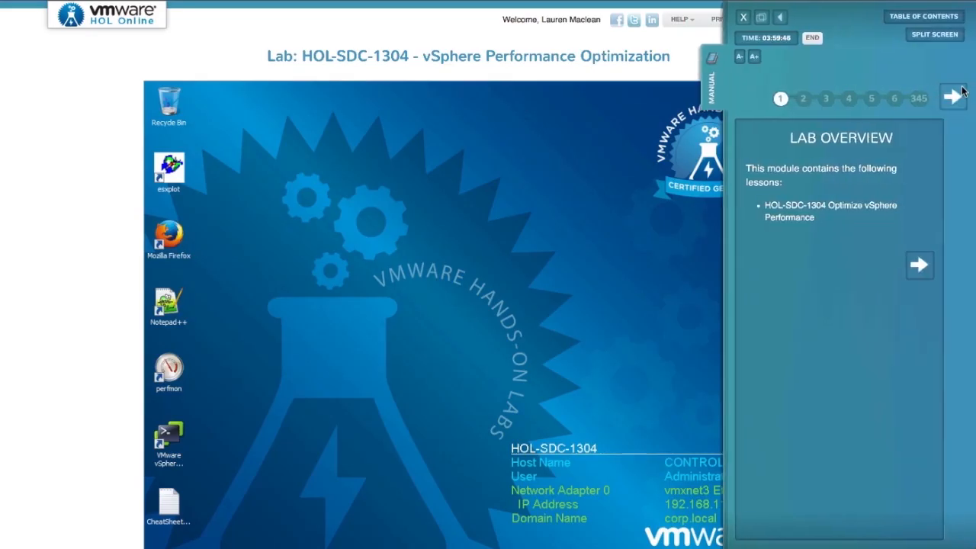
pyautogui.click(952, 96)
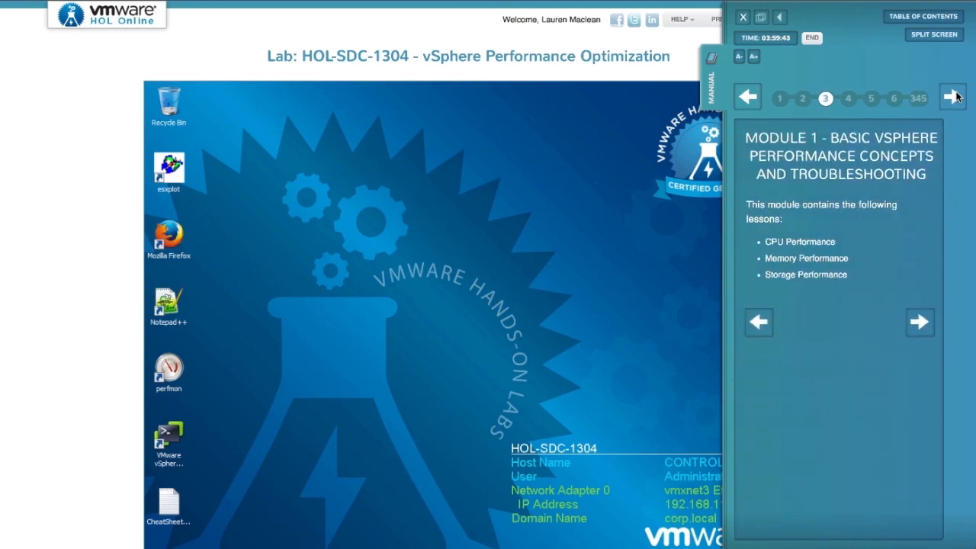
pyautogui.click(952, 96)
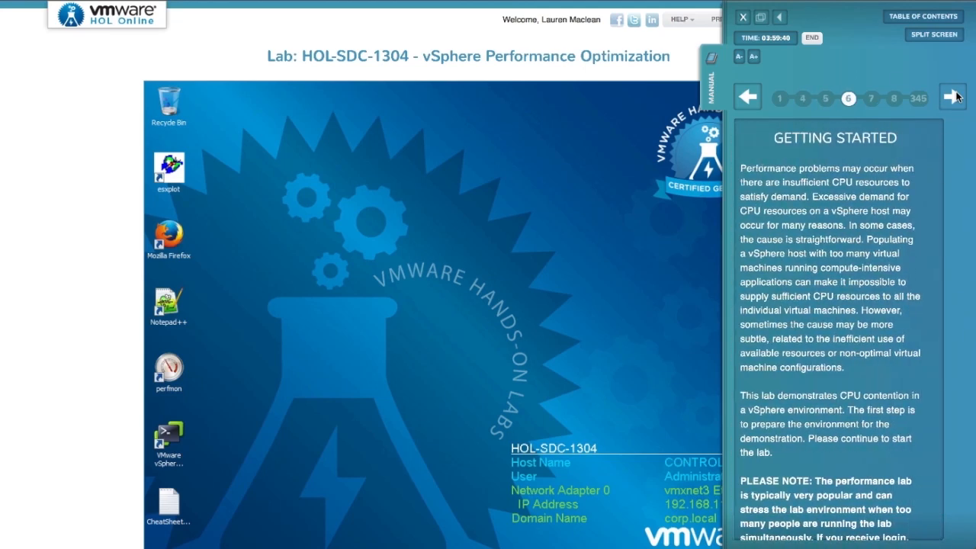
pyautogui.click(951, 96)
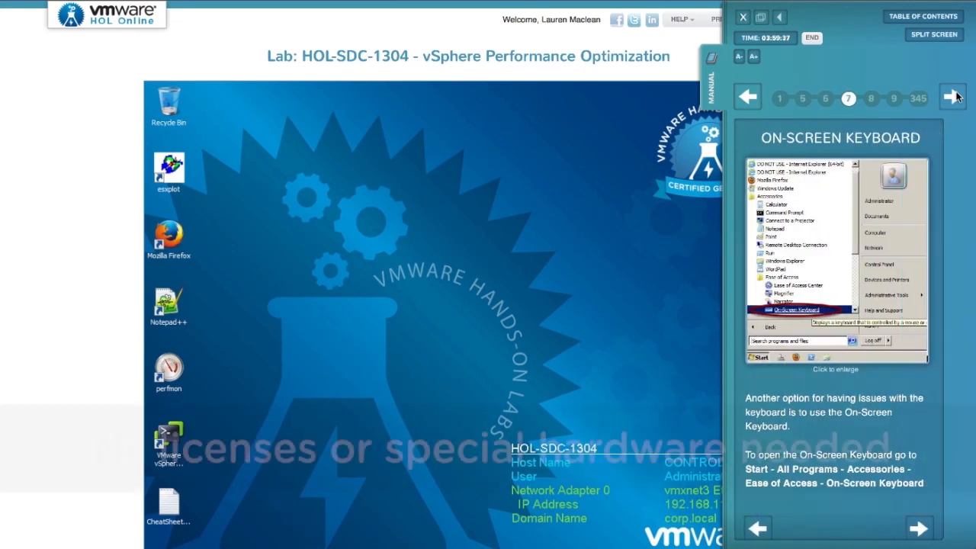
pyautogui.click(951, 96)
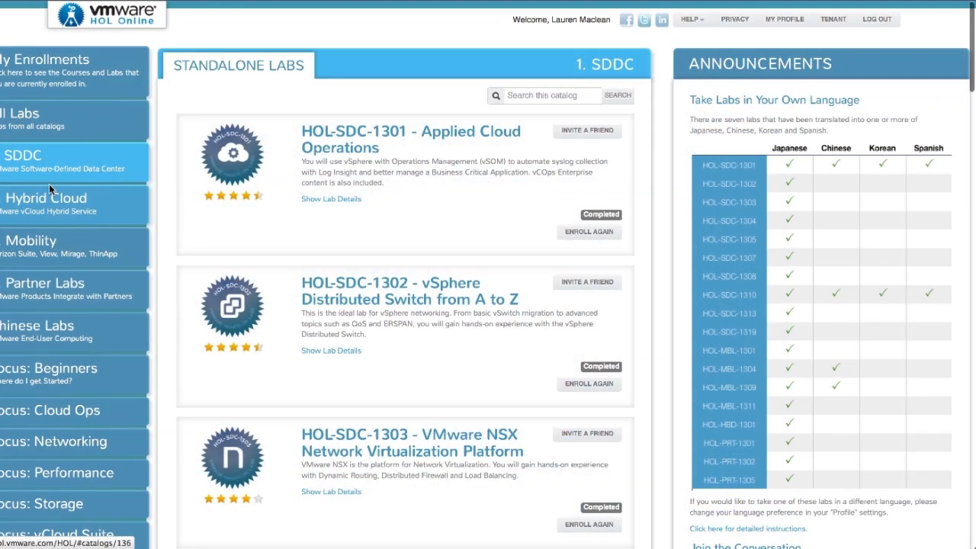
# Step: Switch the catalog list from SDDC standalone labs to the Hybrid Cloud labs
pyautogui.click(46, 198)
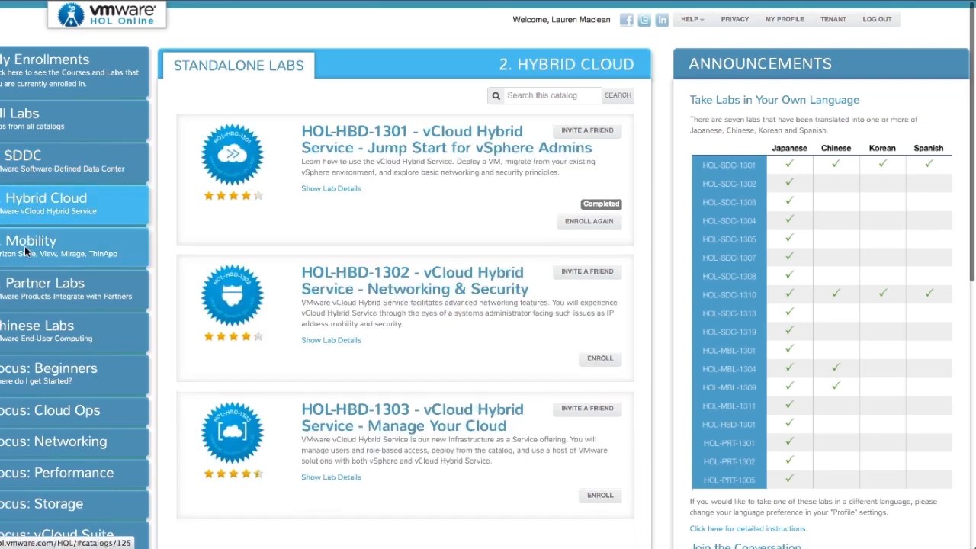
pyautogui.click(46, 282)
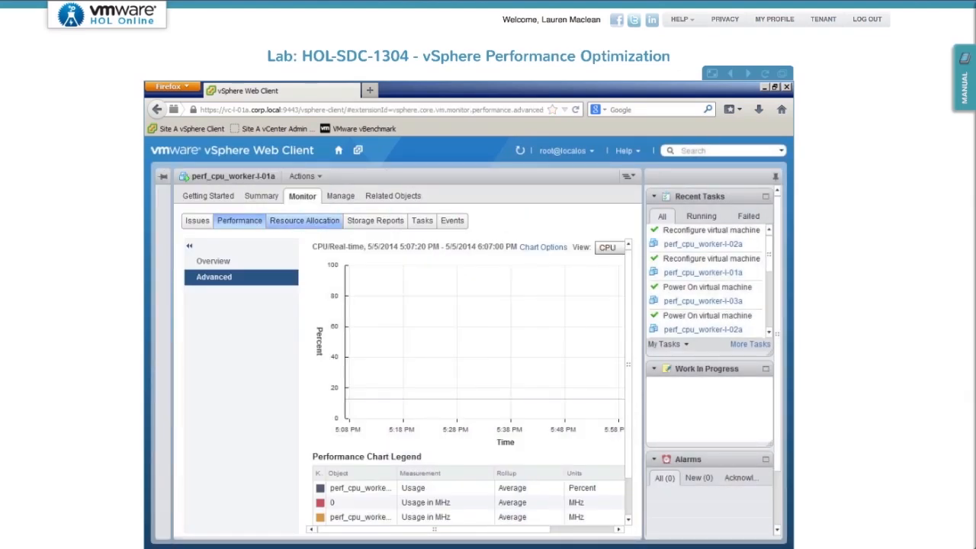
# Step: View perf_cpu_worker-l-01a's Resource Allocation, VM Hardware settings and Permissions pages
pyautogui.click(304, 221)
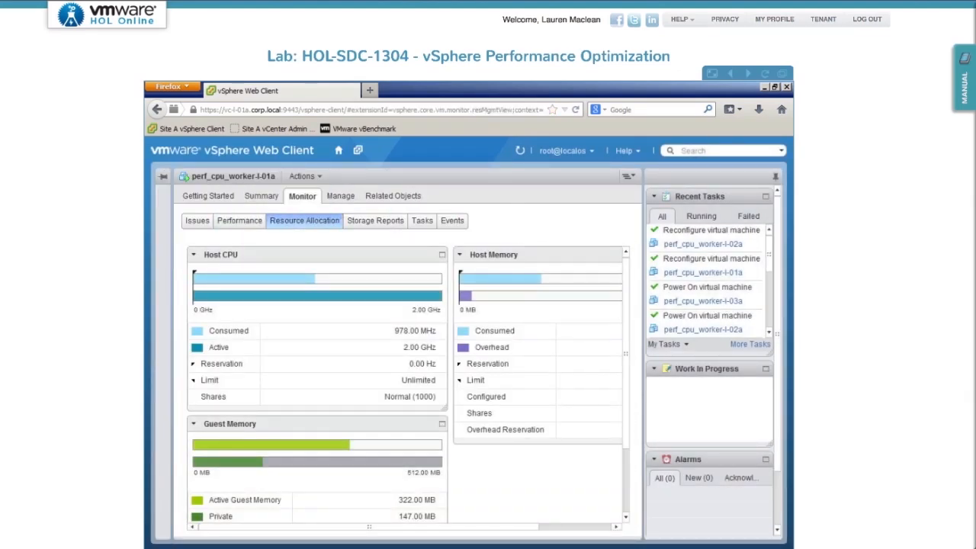
pyautogui.click(338, 196)
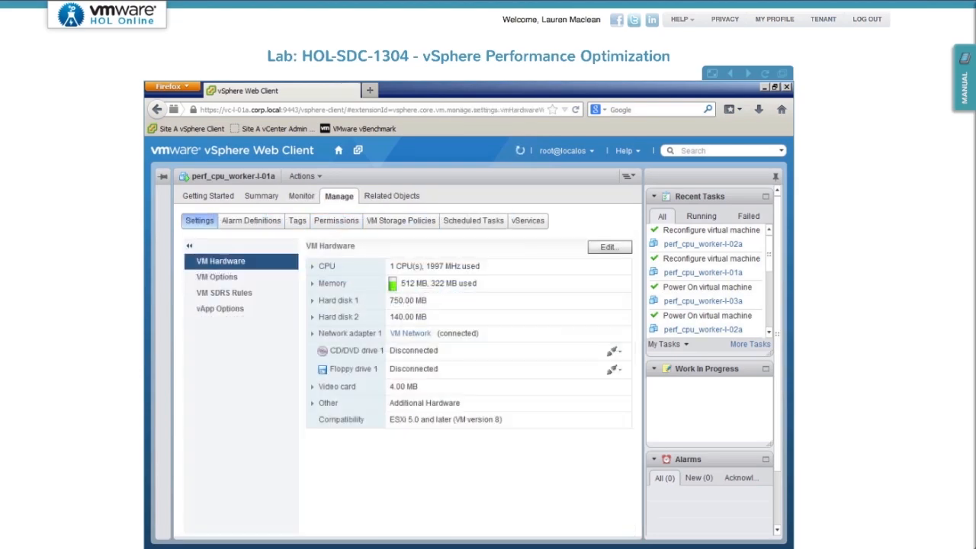
pyautogui.click(336, 221)
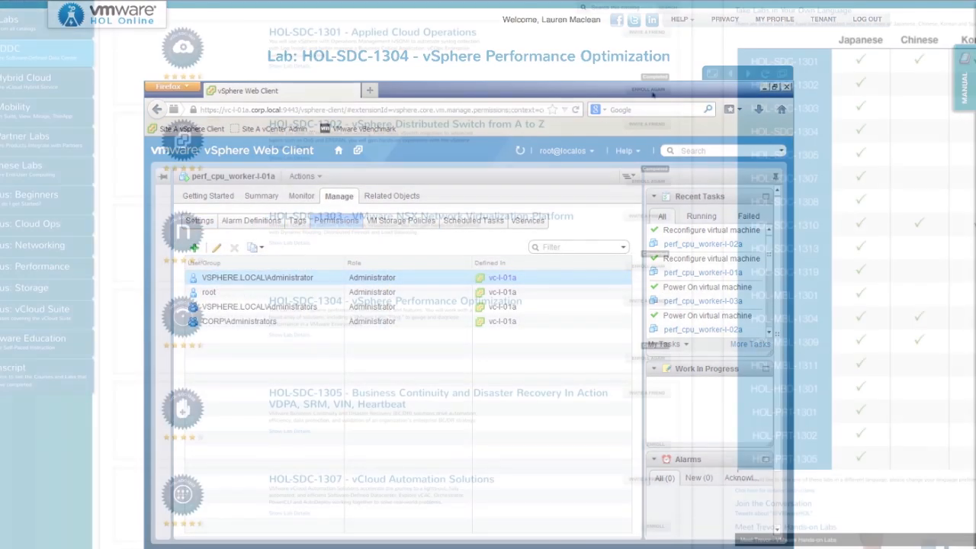